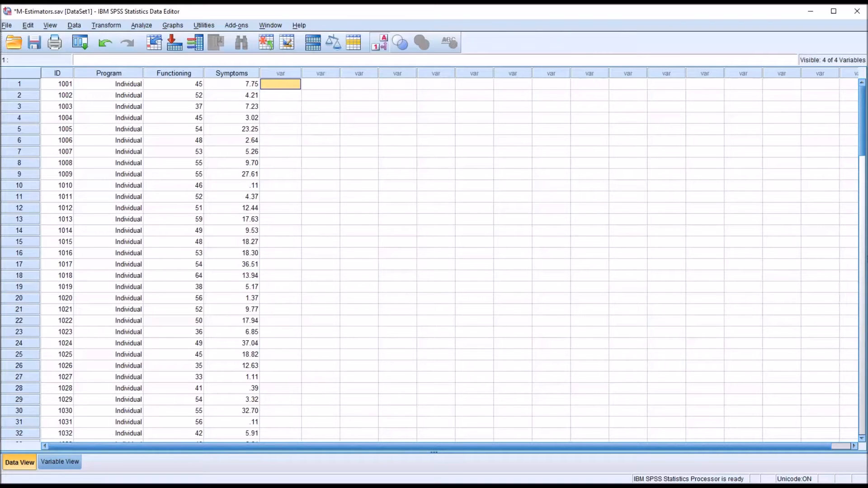
{"action": "mouse_move", "coordinate": [327, 199]}
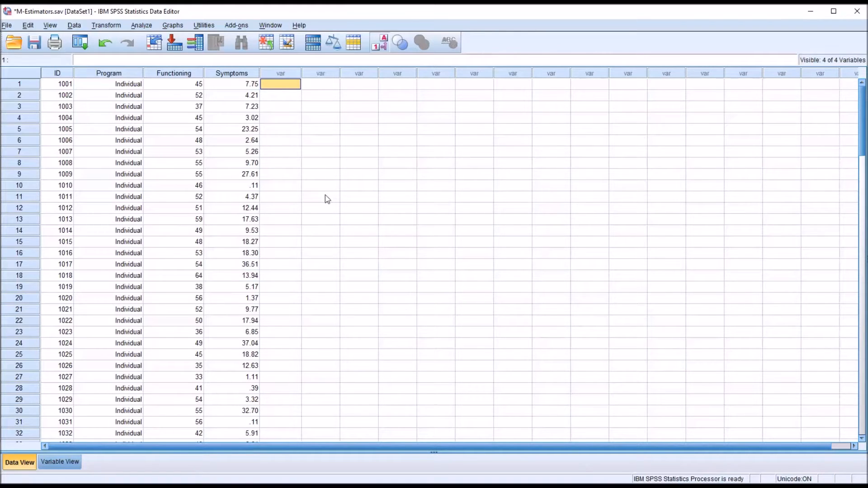
{"action": "mouse_move", "coordinate": [198, 122]}
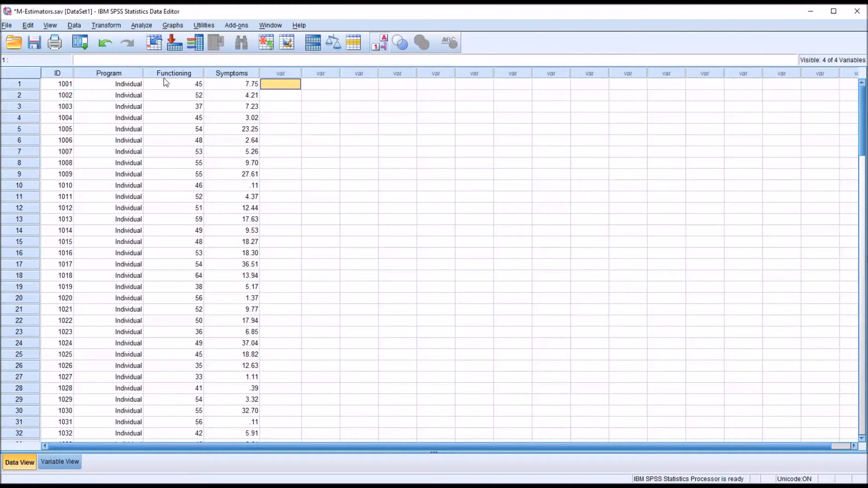
Review the Functioning and Symptoms columns in the data sheet, leaving Functioning selected.
{"action": "left_click", "coordinate": [173, 72]}
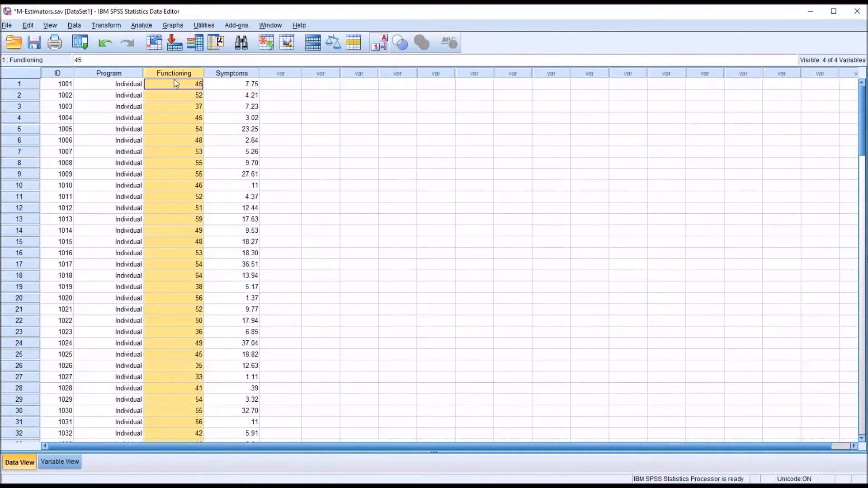
{"action": "left_click", "coordinate": [231, 83]}
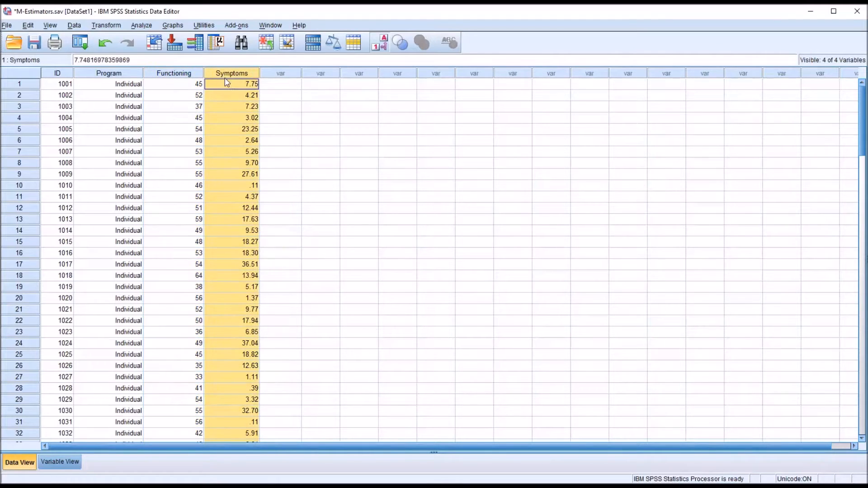
{"action": "left_click", "coordinate": [172, 72]}
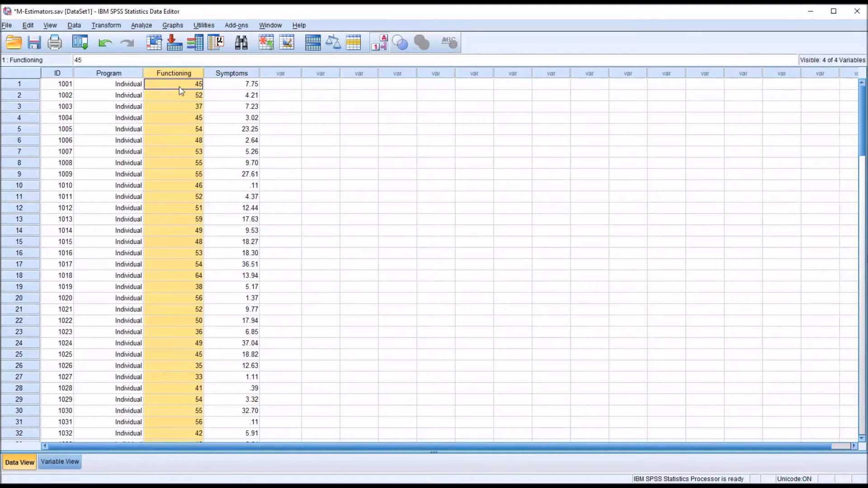
{"action": "left_click", "coordinate": [232, 83]}
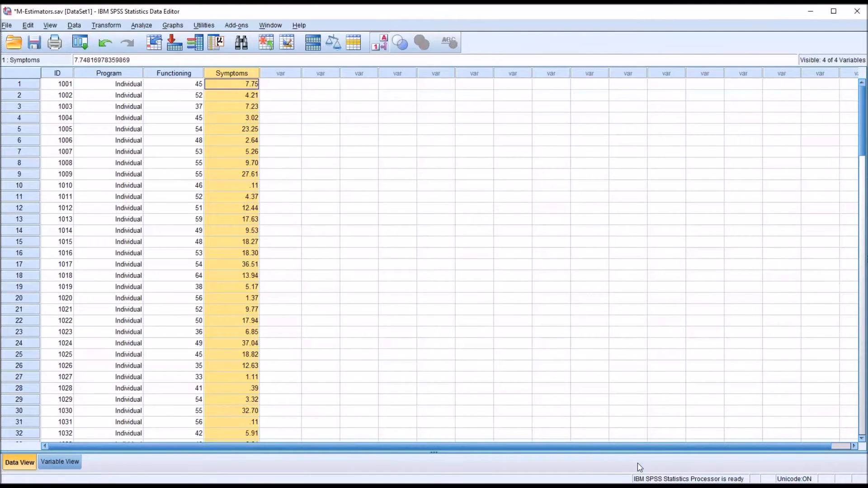
{"action": "left_click", "coordinate": [280, 83]}
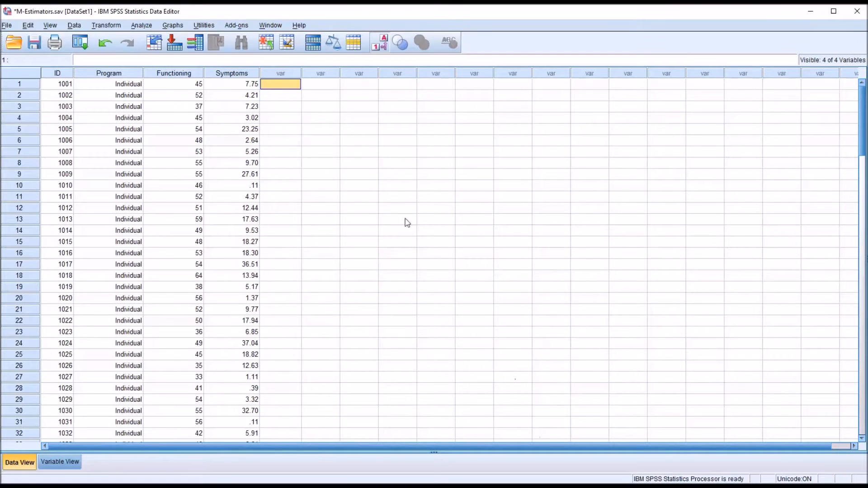
{"action": "left_click", "coordinate": [173, 72]}
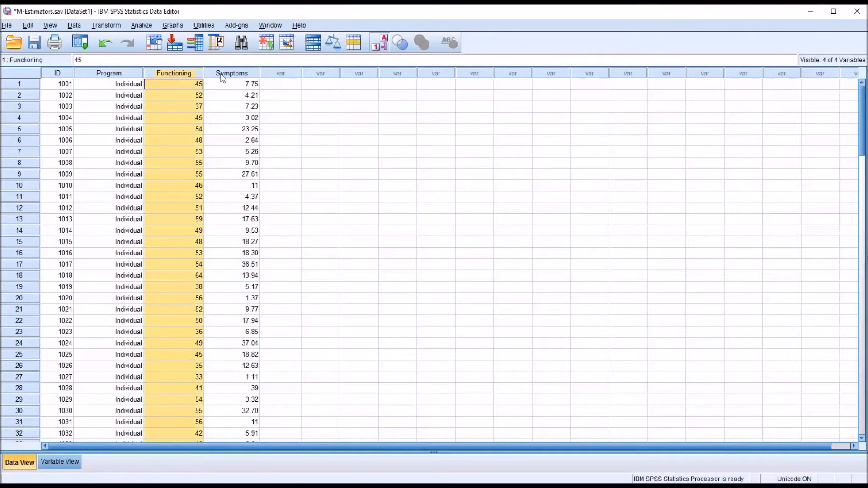
Build a simple boxplot with Functioning on the Y-axis via Chart Builder.
{"action": "left_click", "coordinate": [172, 25]}
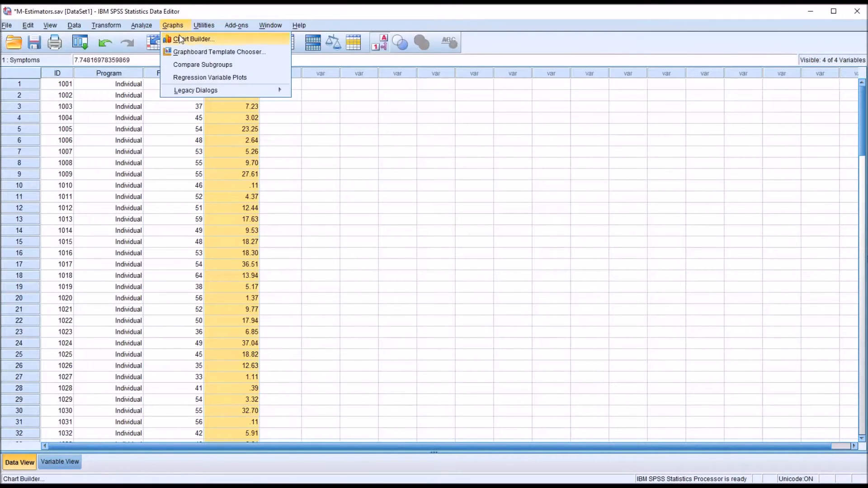
{"action": "left_click", "coordinate": [192, 39]}
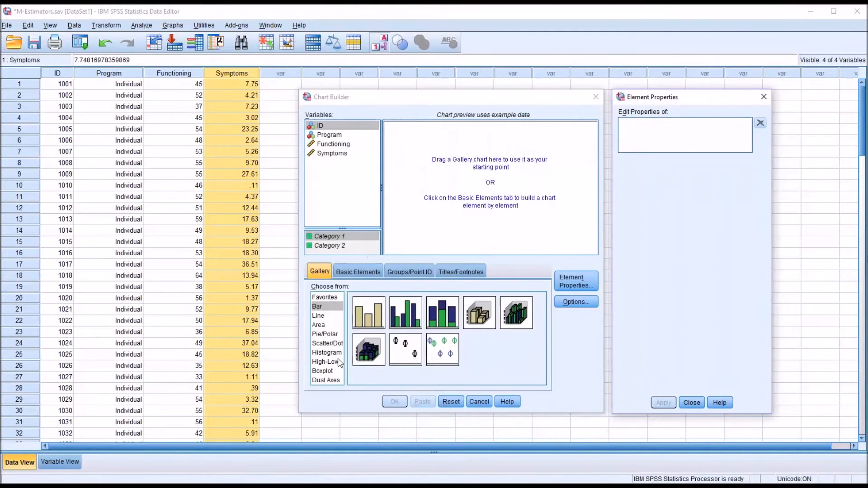
{"action": "left_click", "coordinate": [322, 370]}
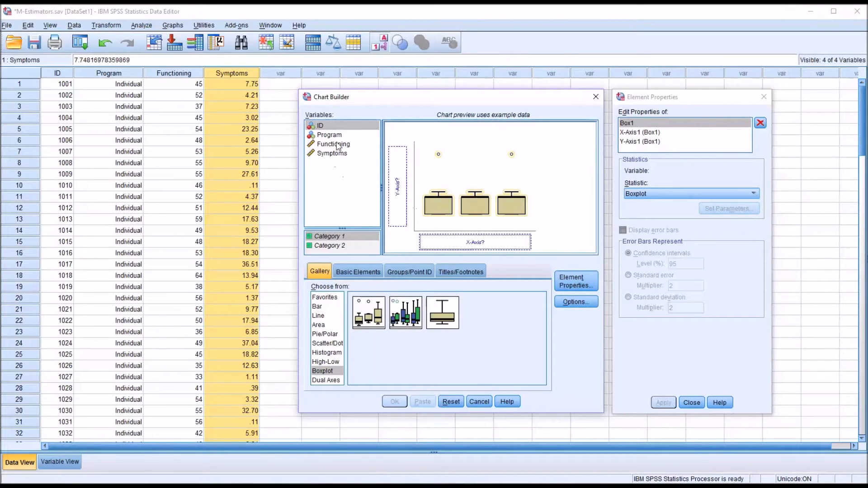
{"action": "left_click_drag", "start_coordinate": [333, 144], "coordinate": [397, 183]}
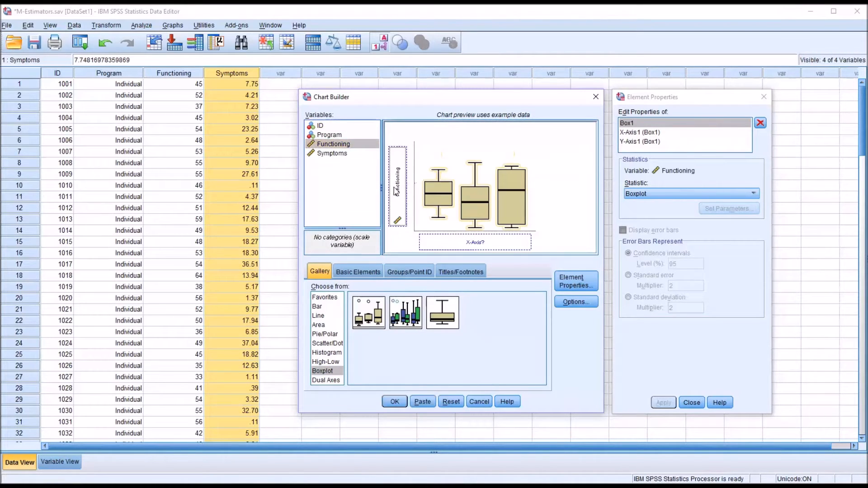
{"action": "mouse_move", "coordinate": [415, 344]}
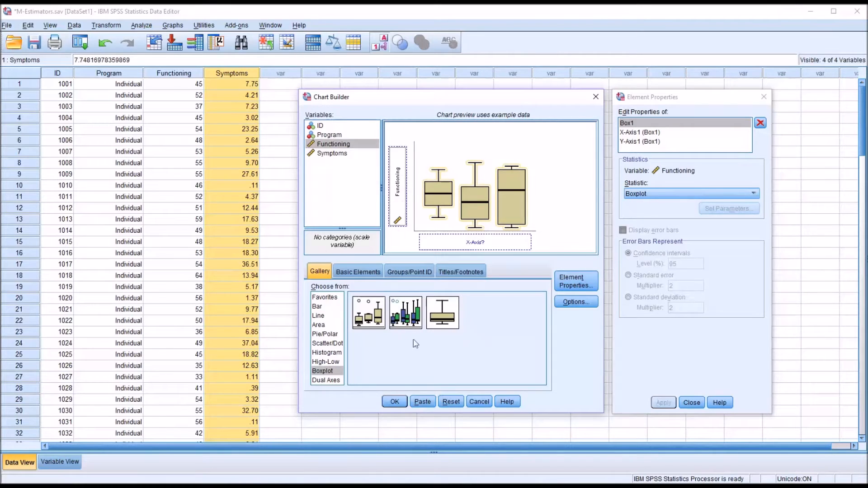
{"action": "left_click", "coordinate": [394, 401]}
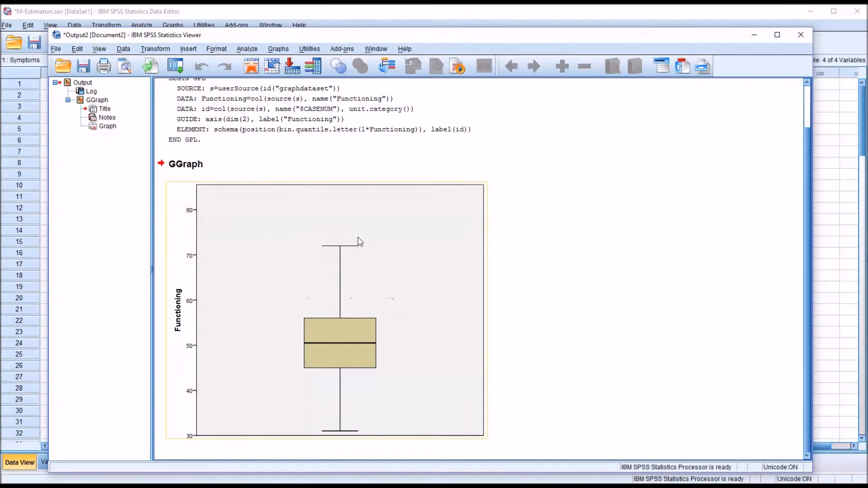
Build a boxplot of Symptoms in Chart Builder and select it in the output.
{"action": "left_click", "coordinate": [278, 49]}
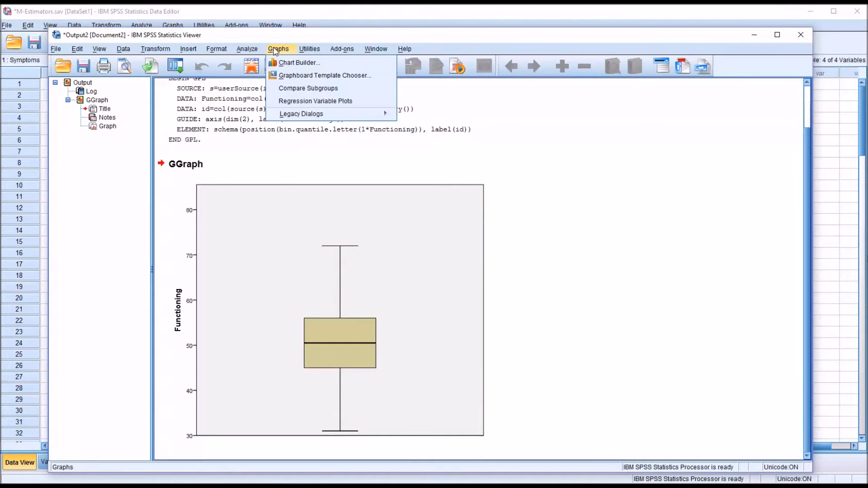
{"action": "mouse_move", "coordinate": [298, 62]}
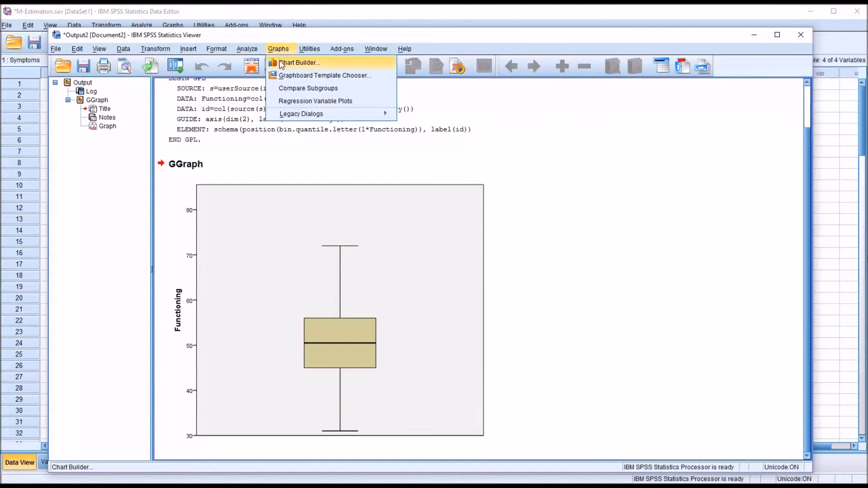
{"action": "left_click", "coordinate": [300, 63]}
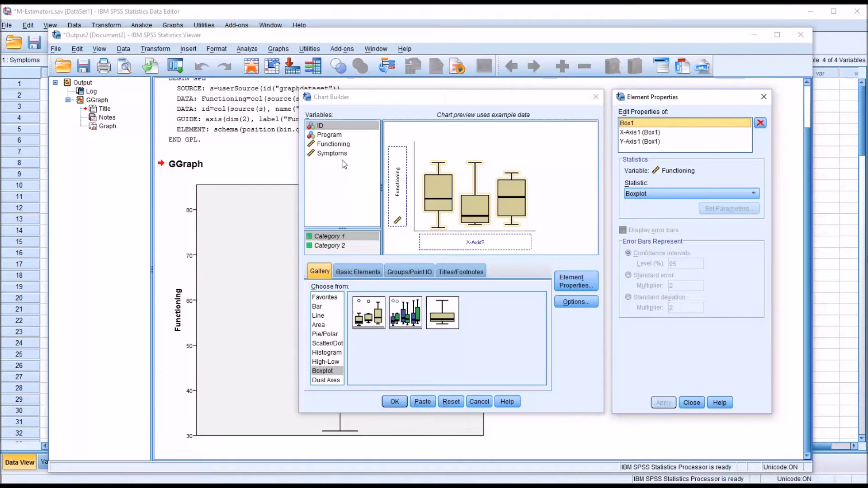
{"action": "left_click", "coordinate": [331, 153]}
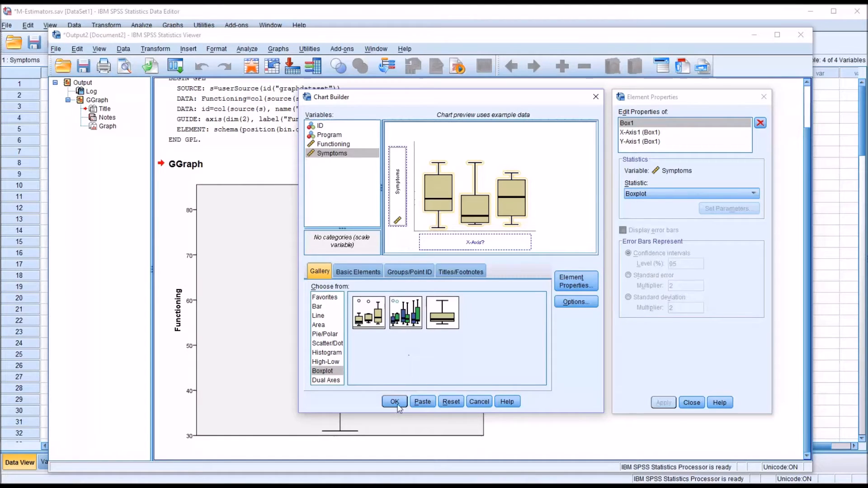
{"action": "left_click", "coordinate": [394, 402]}
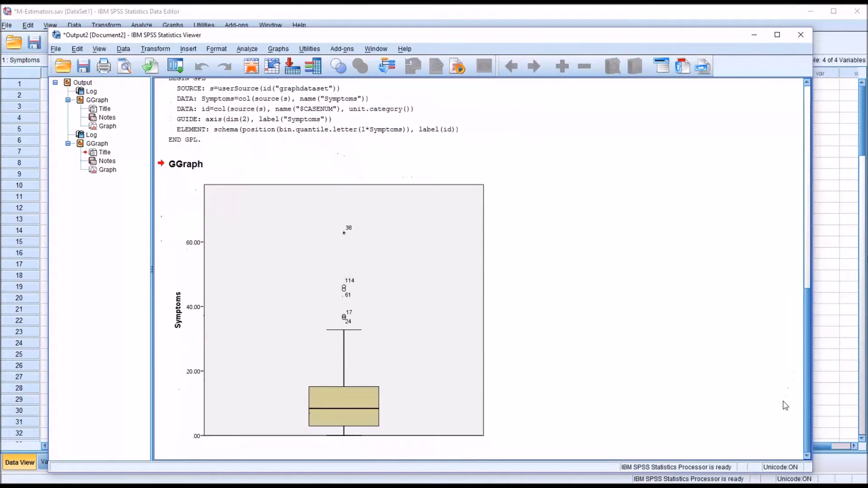
{"action": "left_click", "coordinate": [340, 314]}
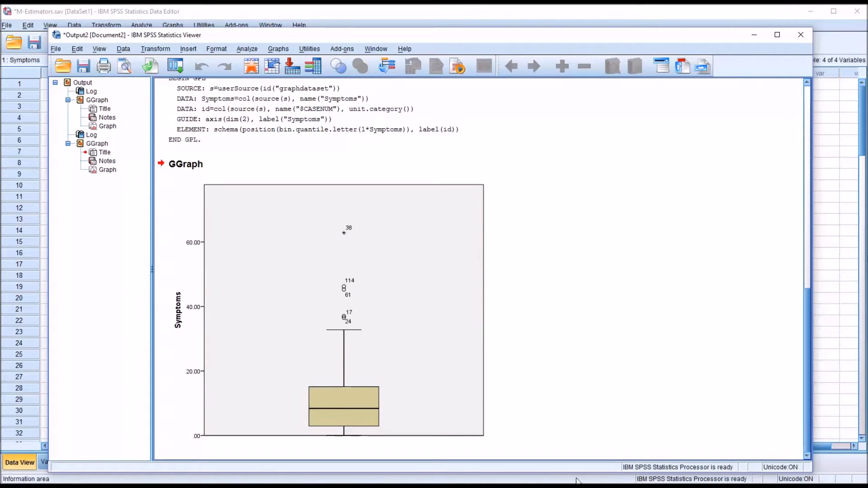
{"action": "left_click", "coordinate": [344, 232]}
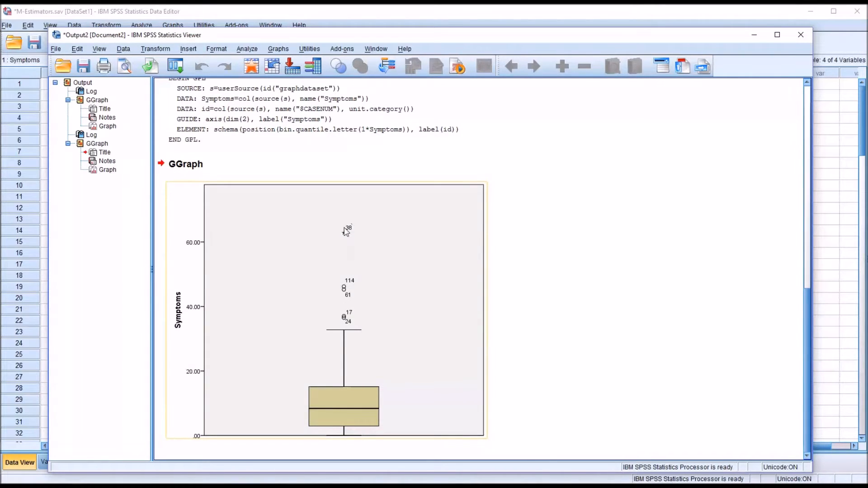
{"action": "mouse_move", "coordinate": [357, 278]}
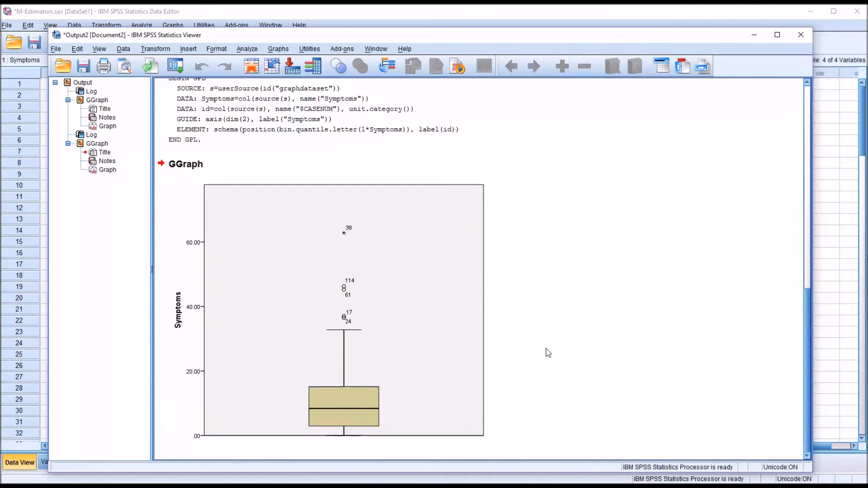
Reset Chart Builder and create a histogram of Functioning, scrolling to the new chart.
{"action": "left_click", "coordinate": [278, 49]}
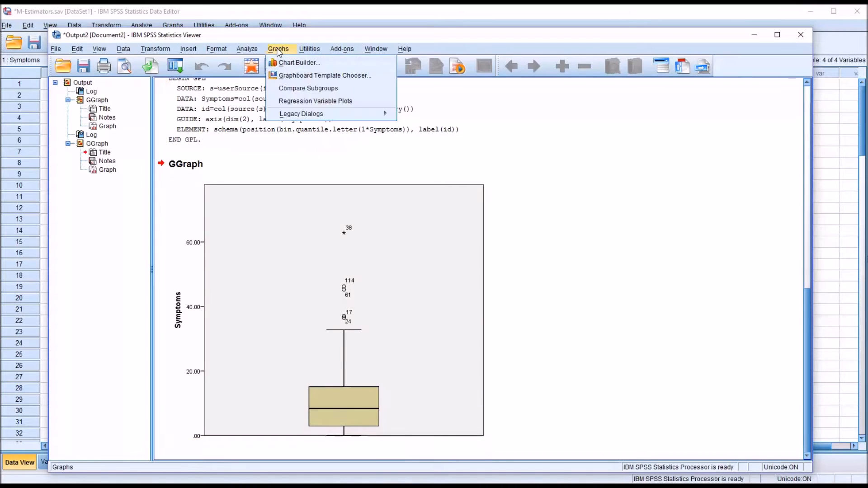
{"action": "left_click", "coordinate": [299, 62]}
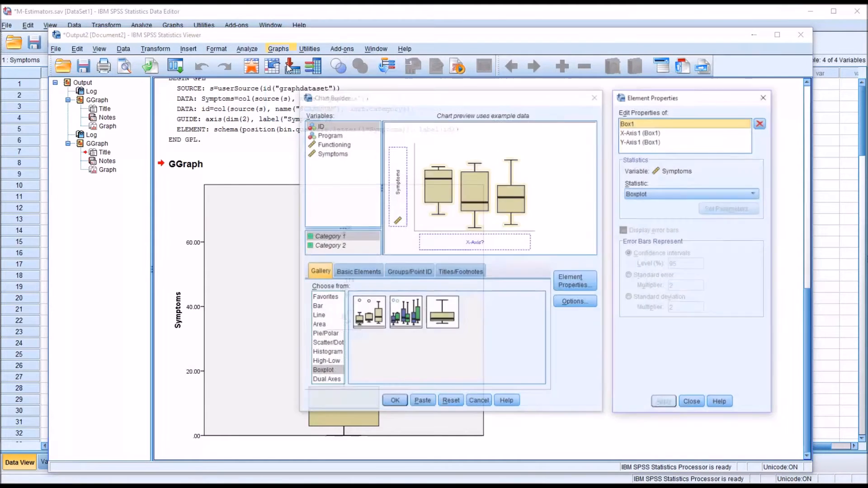
{"action": "left_click", "coordinate": [450, 402]}
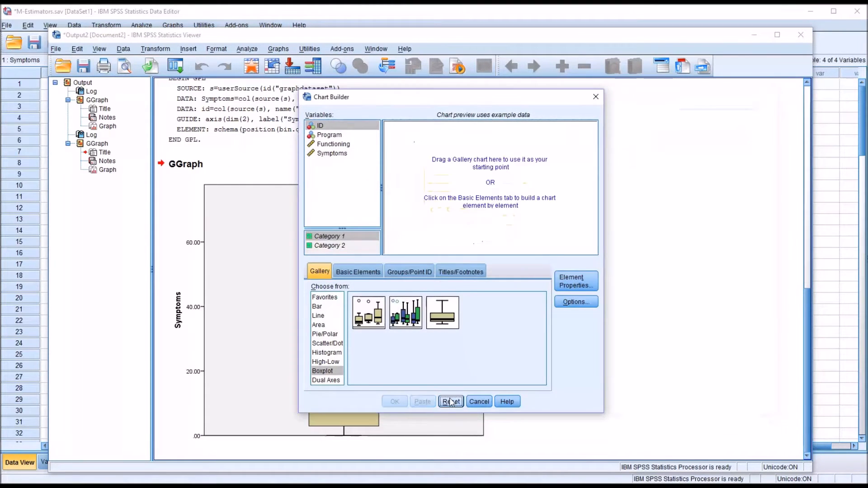
{"action": "left_click", "coordinate": [326, 351]}
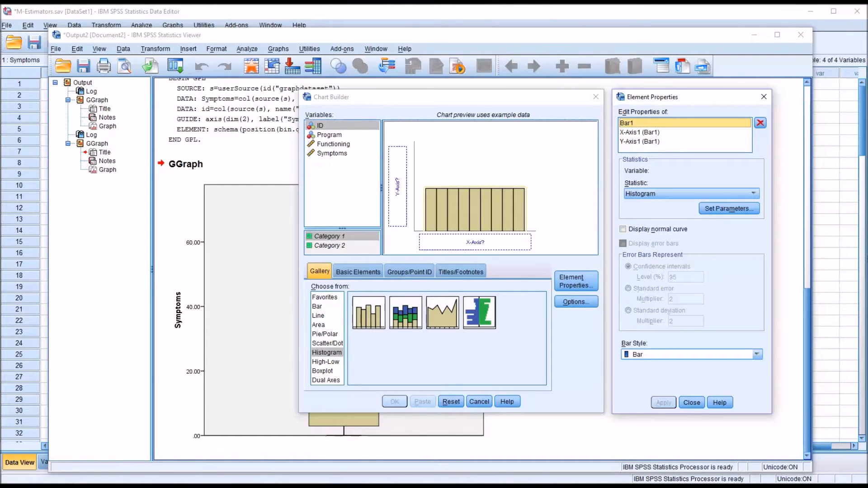
{"action": "left_click", "coordinate": [333, 143]}
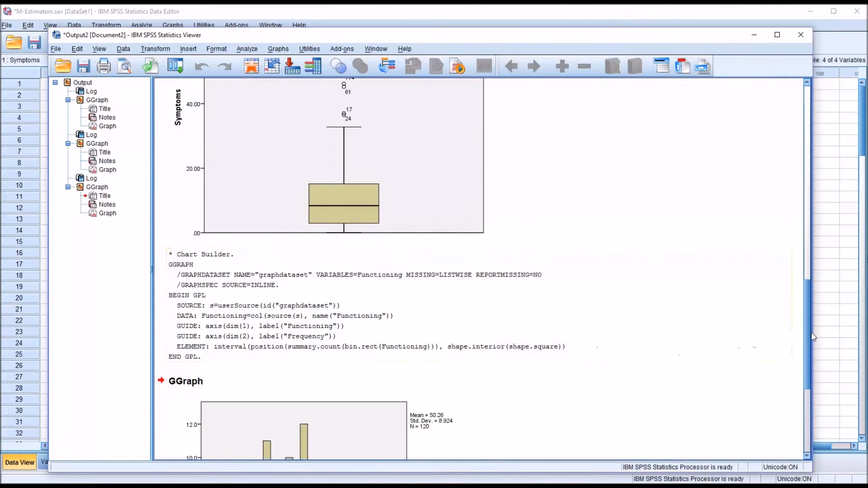
{"action": "scroll", "scroll_direction": "down", "scroll_amount": 3}
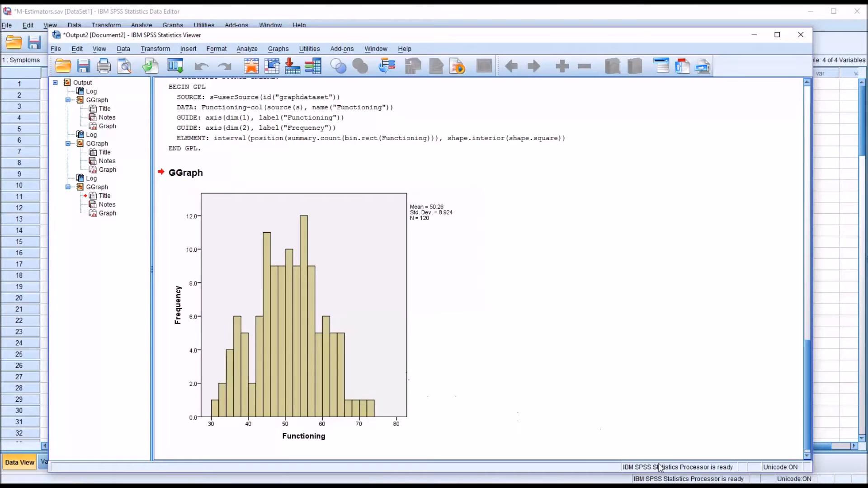
Create a histogram of Symptoms in place of Functioning and select it in the output.
{"action": "left_click", "coordinate": [279, 49]}
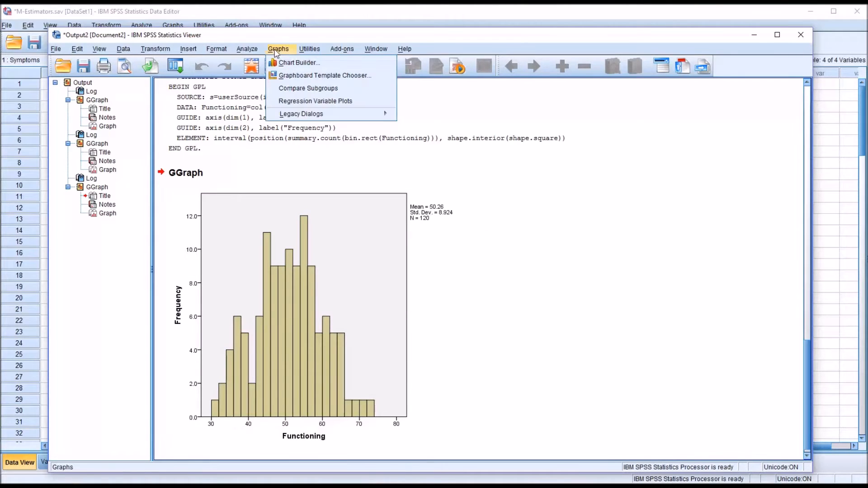
{"action": "left_click", "coordinate": [299, 64]}
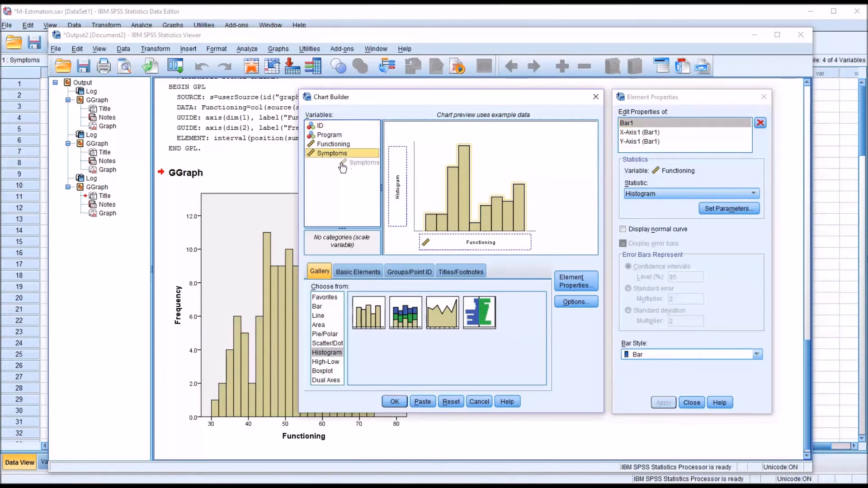
{"action": "left_click_drag", "start_coordinate": [343, 165], "coordinate": [475, 242]}
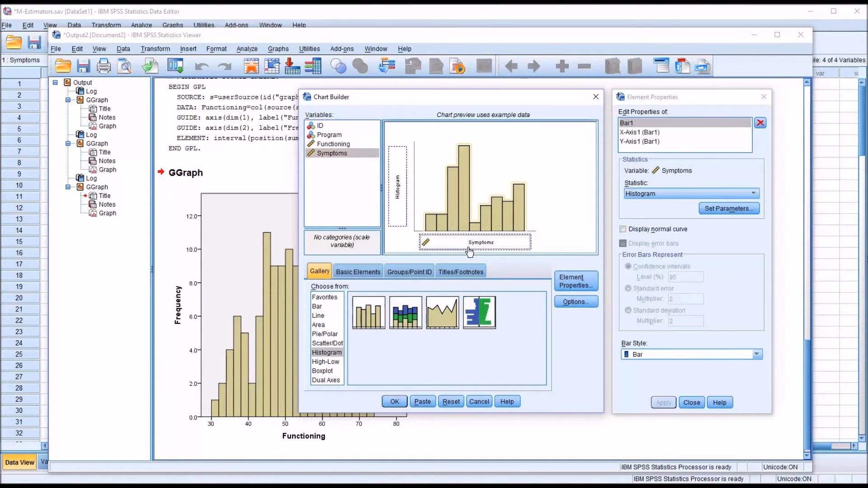
{"action": "left_click", "coordinate": [395, 402]}
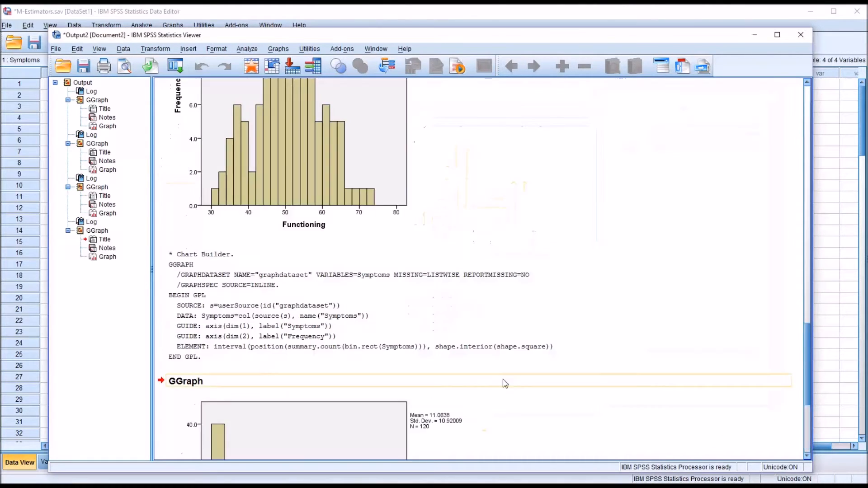
{"action": "scroll", "scroll_direction": "down", "scroll_amount": 3}
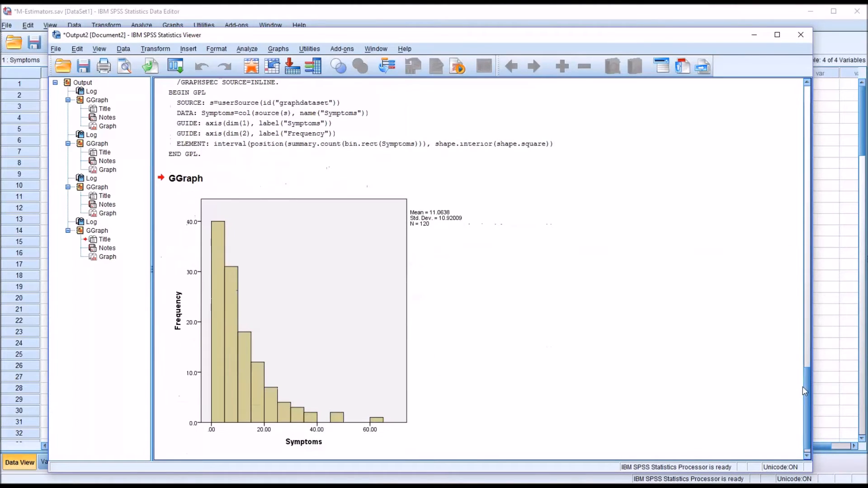
{"action": "left_click", "coordinate": [380, 360]}
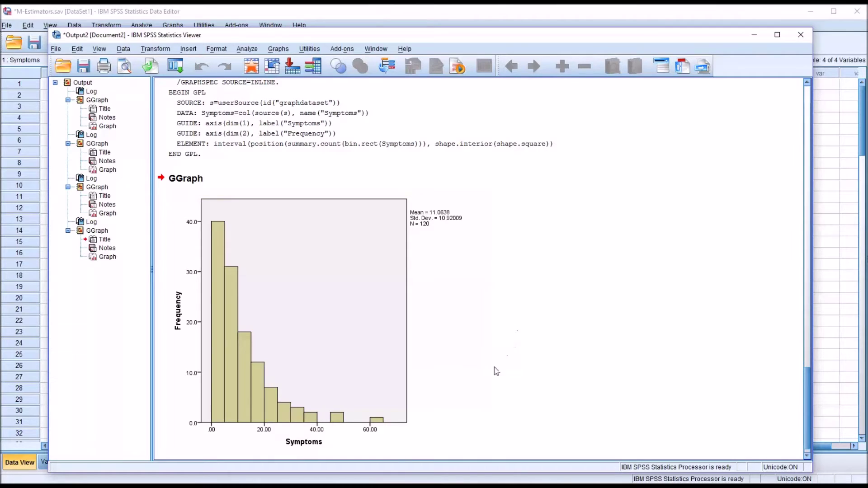
{"action": "left_click", "coordinate": [299, 320]}
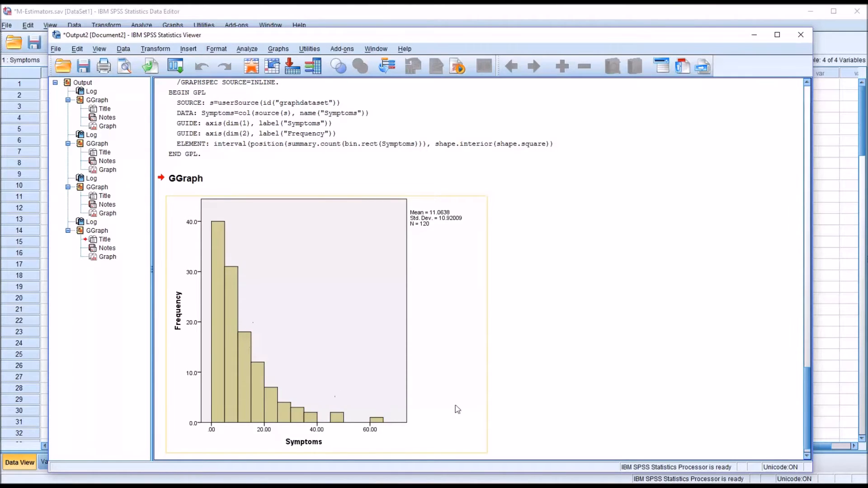
{"action": "mouse_move", "coordinate": [226, 317]}
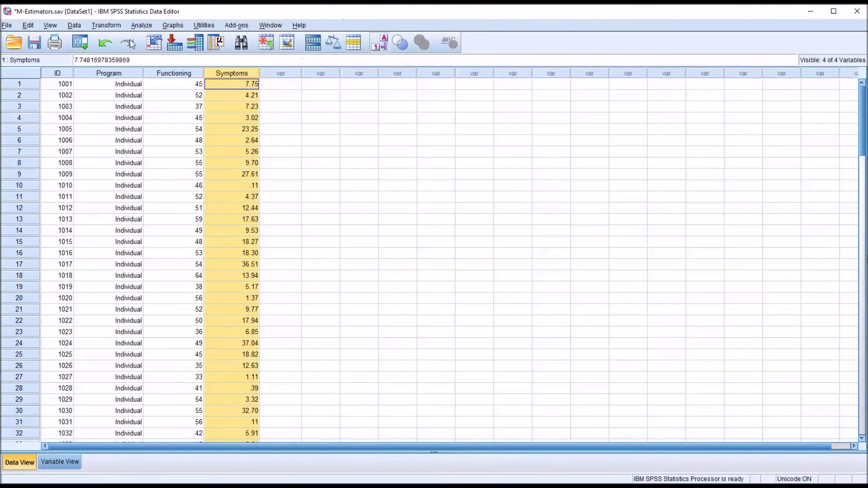
Start Explore for Functioning and Symptoms and turn on M-estimators in Statistics.
{"action": "left_click", "coordinate": [142, 25]}
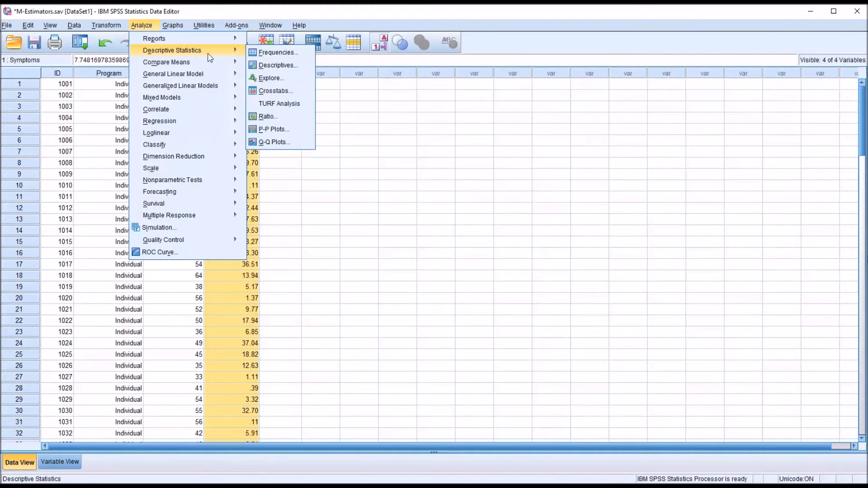
{"action": "left_click", "coordinate": [271, 78]}
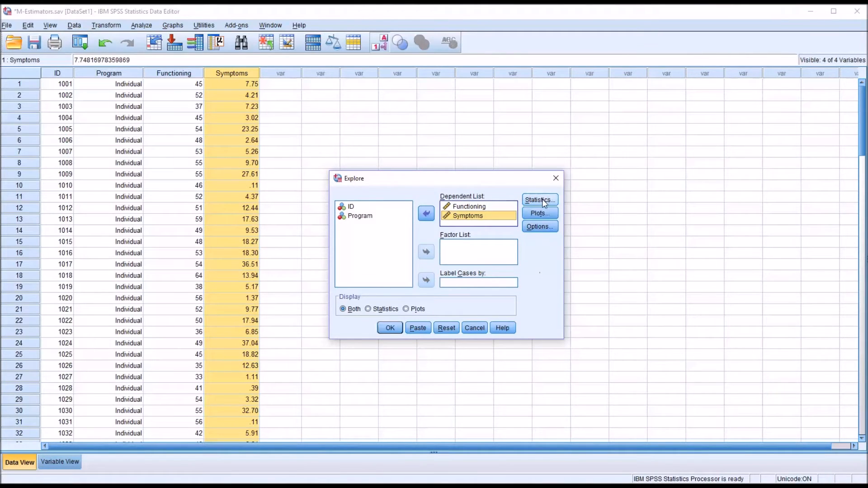
{"action": "left_click", "coordinate": [540, 200]}
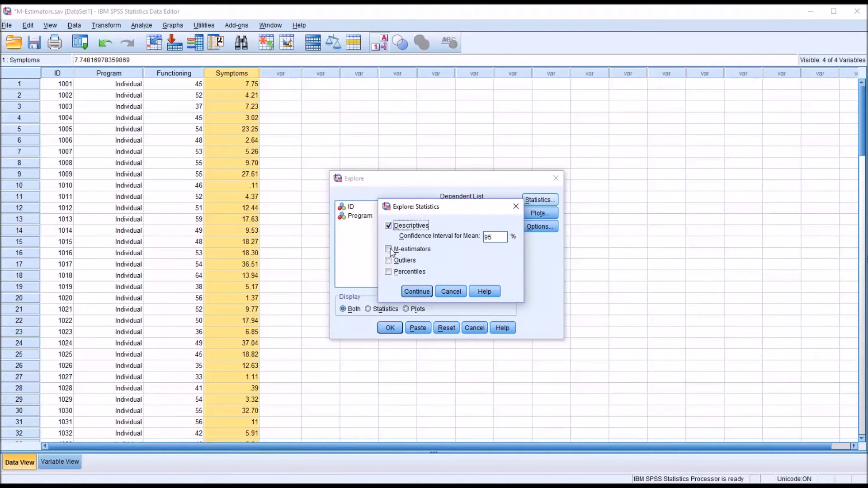
{"action": "left_click", "coordinate": [388, 249]}
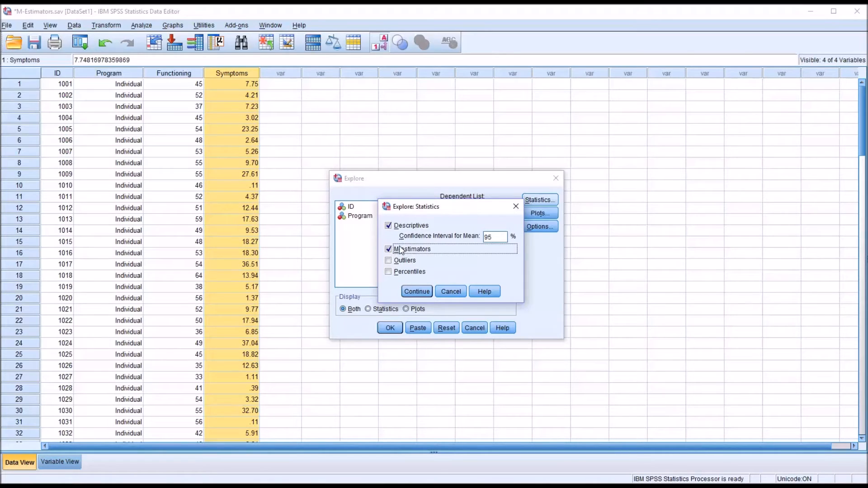
{"action": "left_click", "coordinate": [416, 291]}
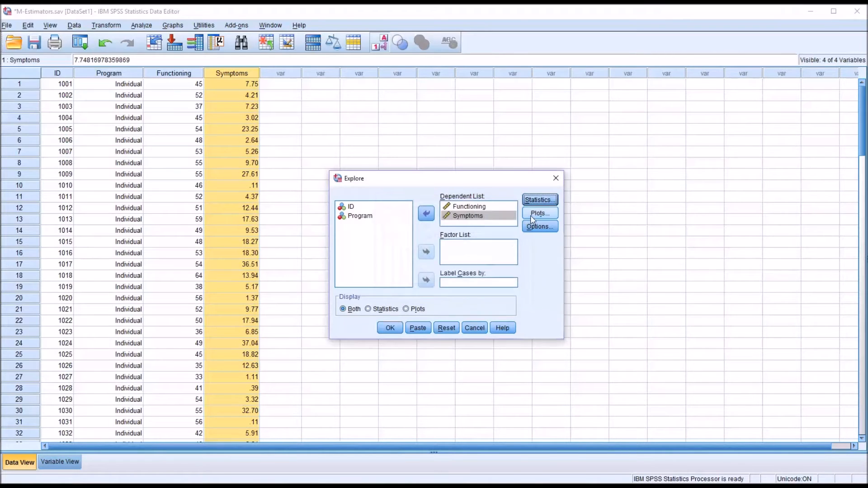
Turn off stem-and-leaf plots, keep listwise exclusion, and run the Explore analysis.
{"action": "left_click", "coordinate": [540, 213]}
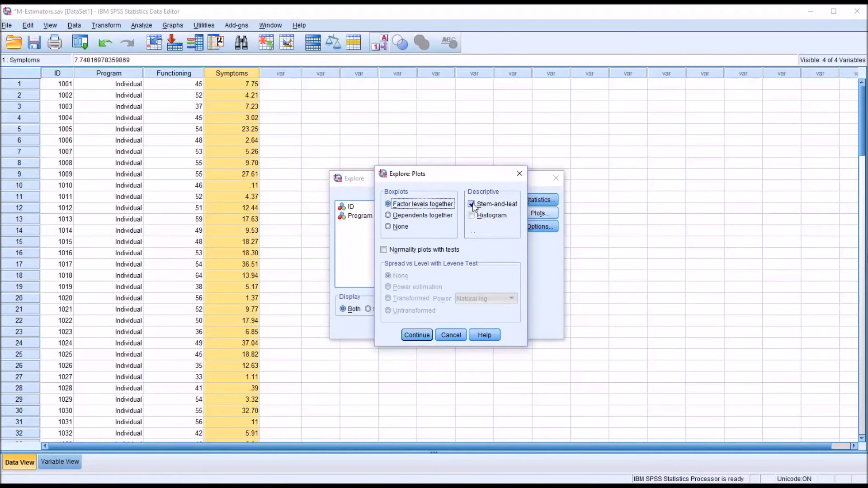
{"action": "left_click", "coordinate": [471, 205]}
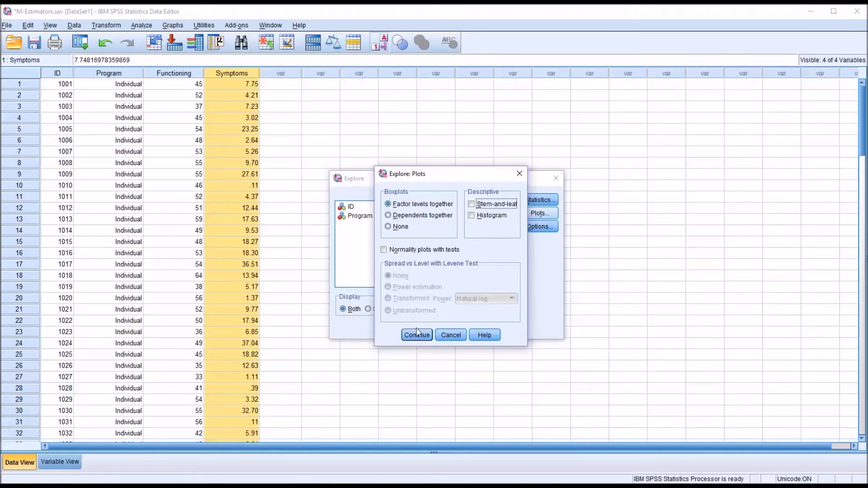
{"action": "left_click", "coordinate": [416, 334]}
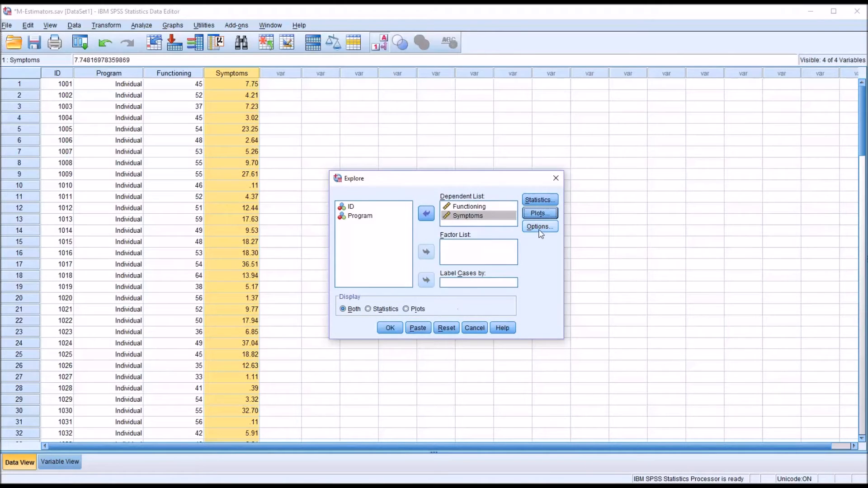
{"action": "left_click", "coordinate": [539, 226]}
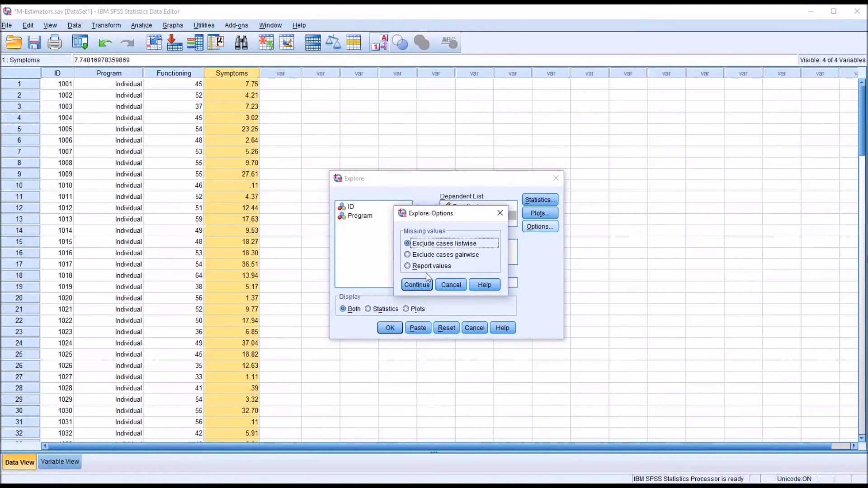
{"action": "left_click", "coordinate": [417, 285]}
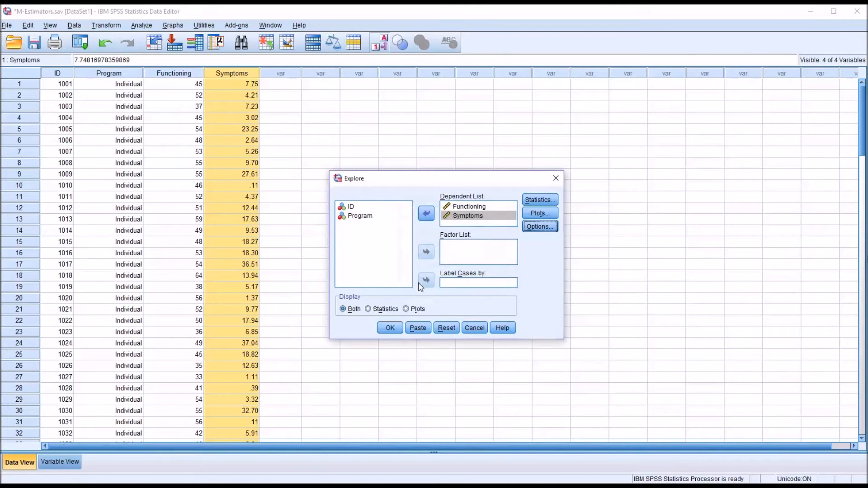
{"action": "mouse_move", "coordinate": [386, 215]}
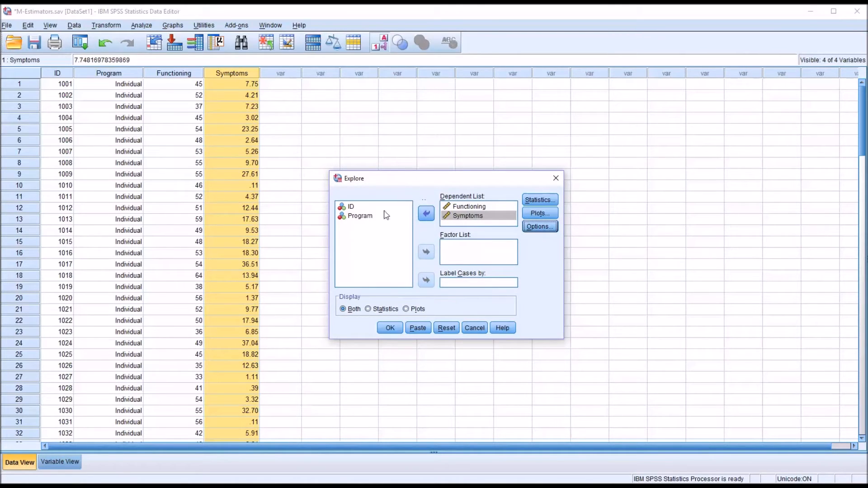
{"action": "left_click", "coordinate": [390, 329]}
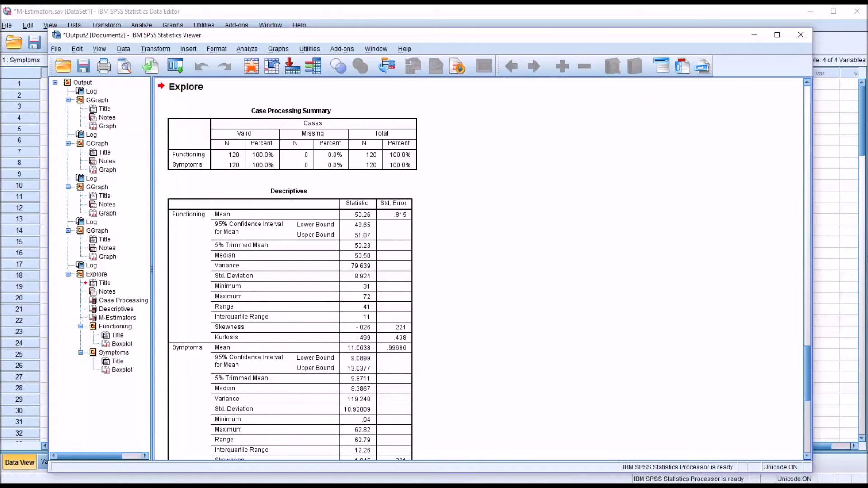
Scroll from the Descriptives table down to the M-Estimators table.
{"action": "left_click", "coordinate": [329, 266]}
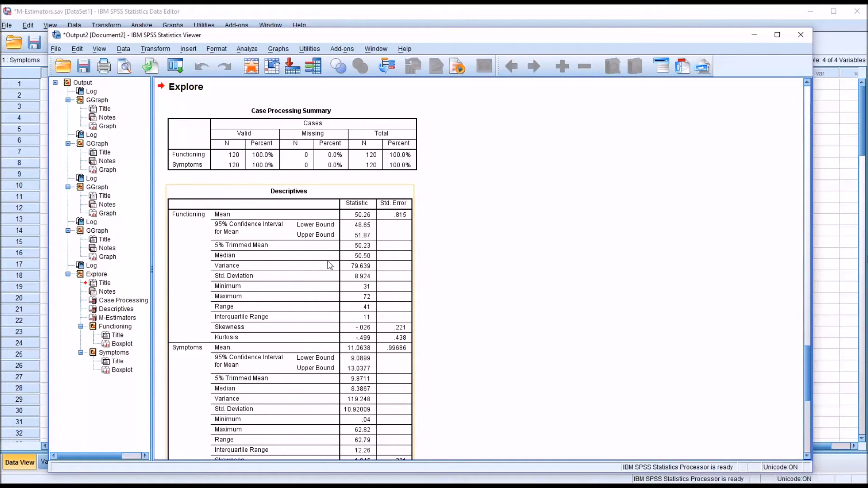
{"action": "mouse_move", "coordinate": [201, 308]}
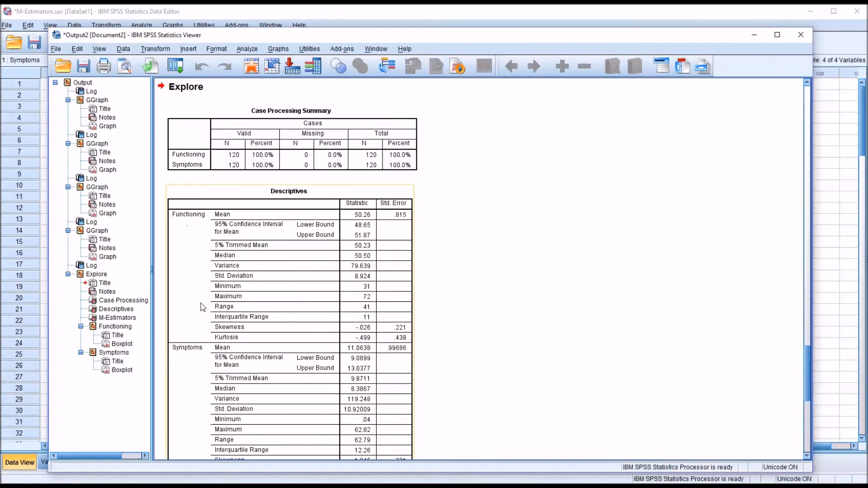
{"action": "mouse_move", "coordinate": [226, 220]}
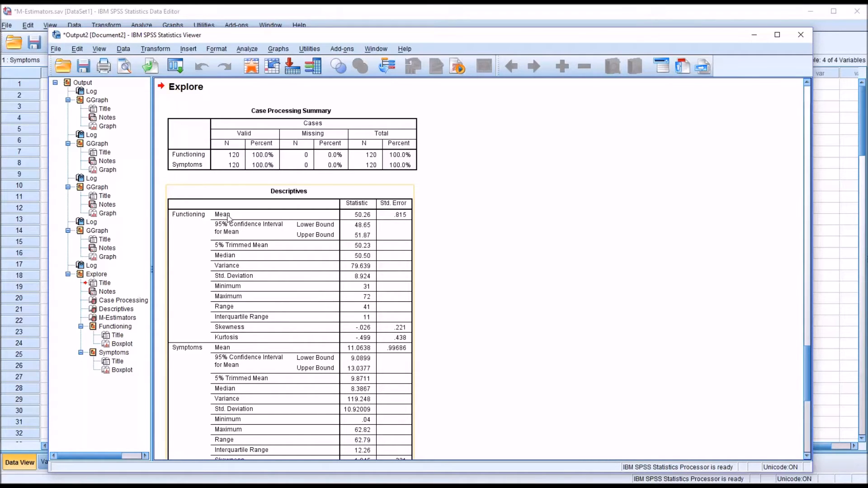
{"action": "mouse_move", "coordinate": [284, 225]}
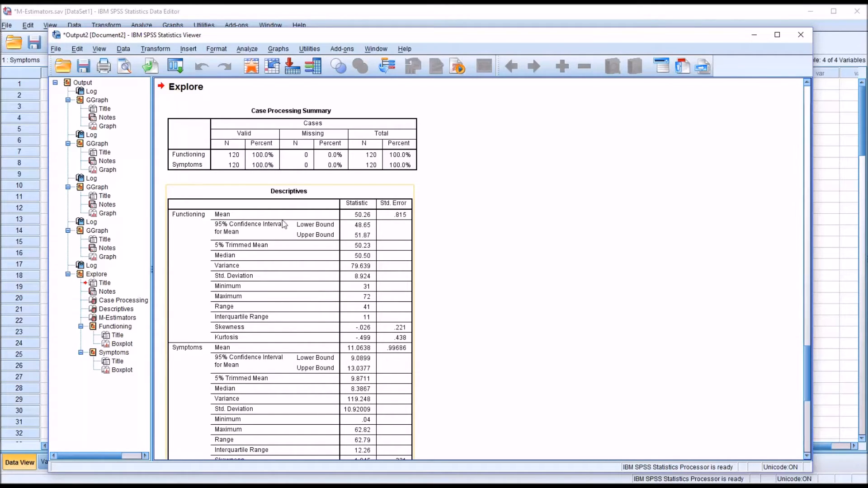
{"action": "mouse_move", "coordinate": [348, 224]}
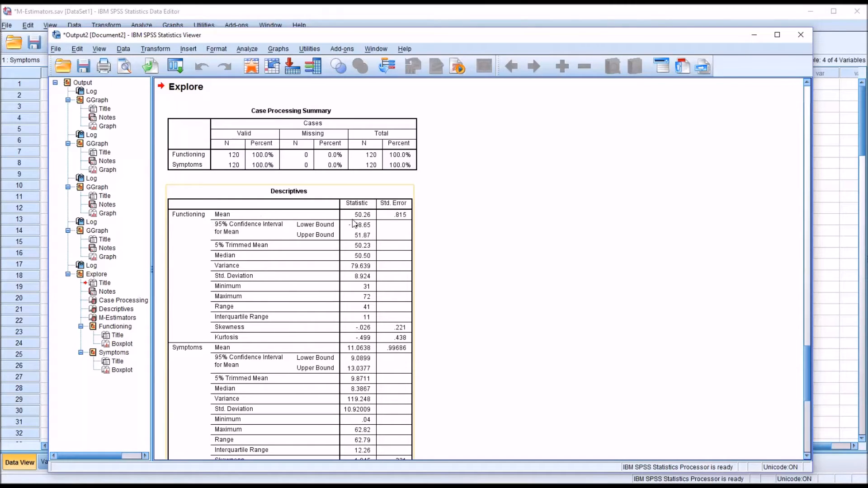
{"action": "mouse_move", "coordinate": [252, 349]}
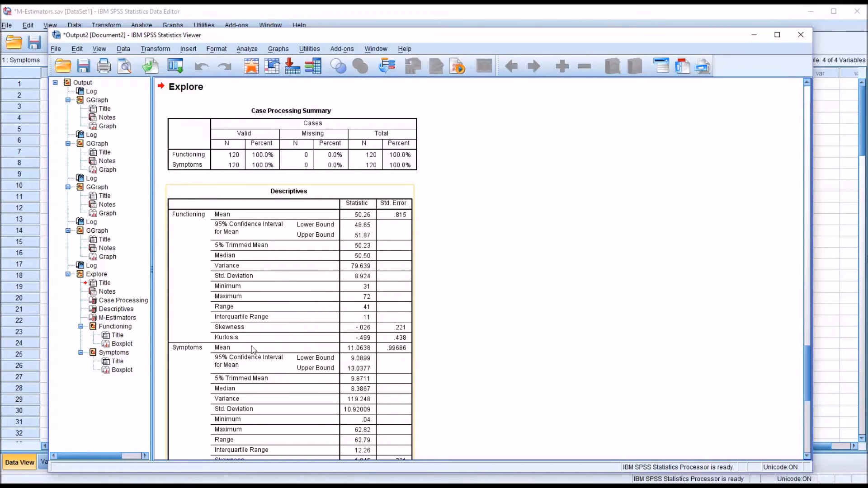
{"action": "mouse_move", "coordinate": [347, 359]}
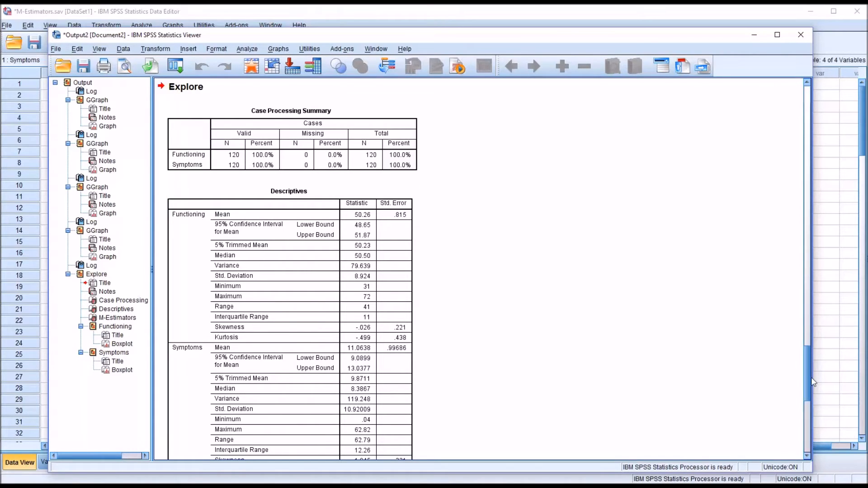
{"action": "scroll", "scroll_direction": "down", "scroll_amount": 3}
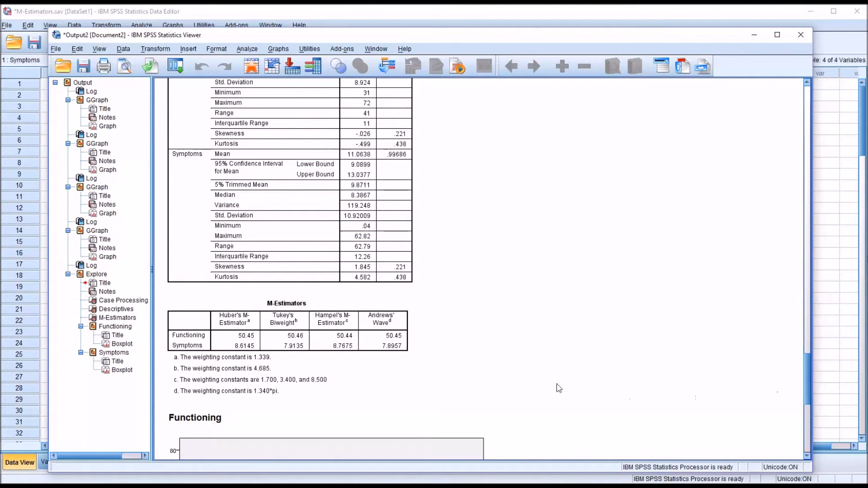
{"action": "left_click", "coordinate": [245, 334]}
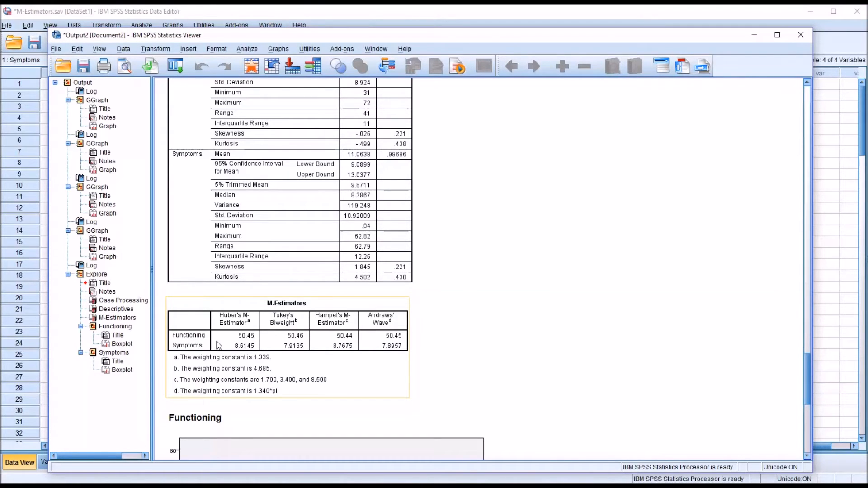
{"action": "mouse_move", "coordinate": [233, 345]}
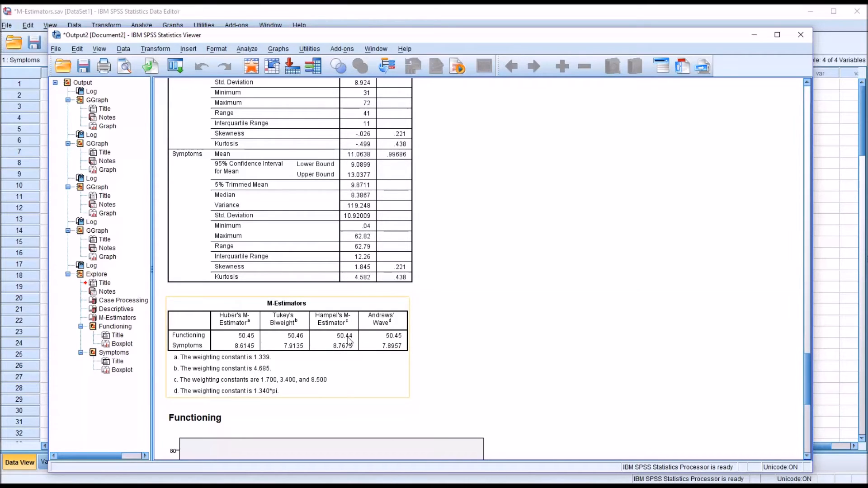
{"action": "mouse_move", "coordinate": [233, 352]}
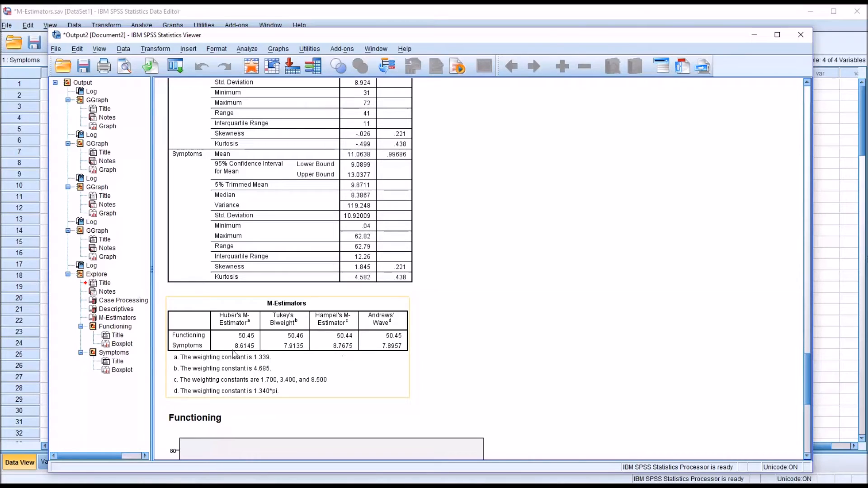
{"action": "mouse_move", "coordinate": [278, 333]}
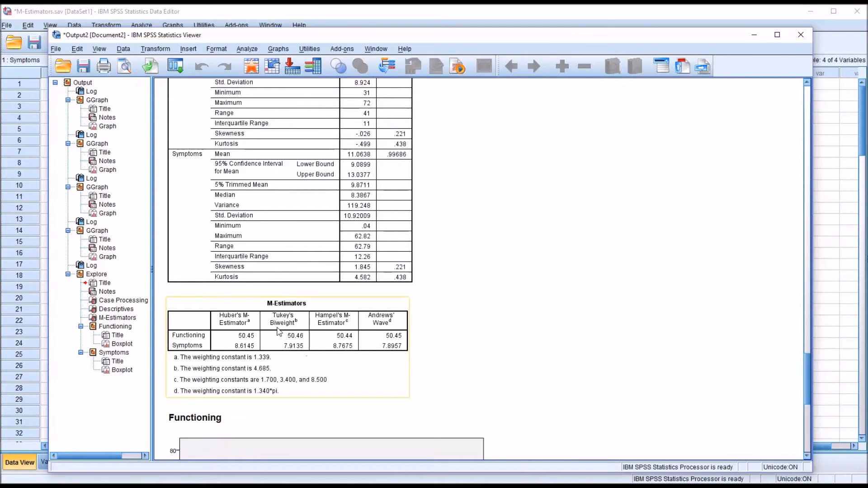
{"action": "mouse_move", "coordinate": [368, 344]}
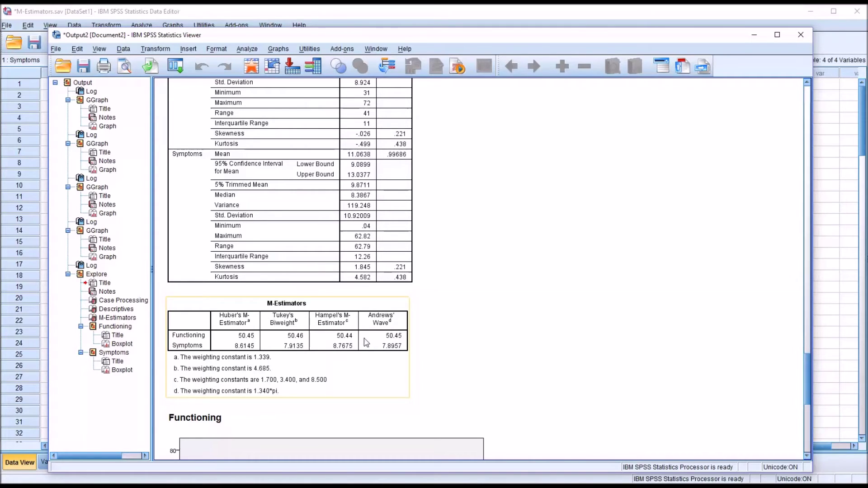
{"action": "mouse_move", "coordinate": [348, 356]}
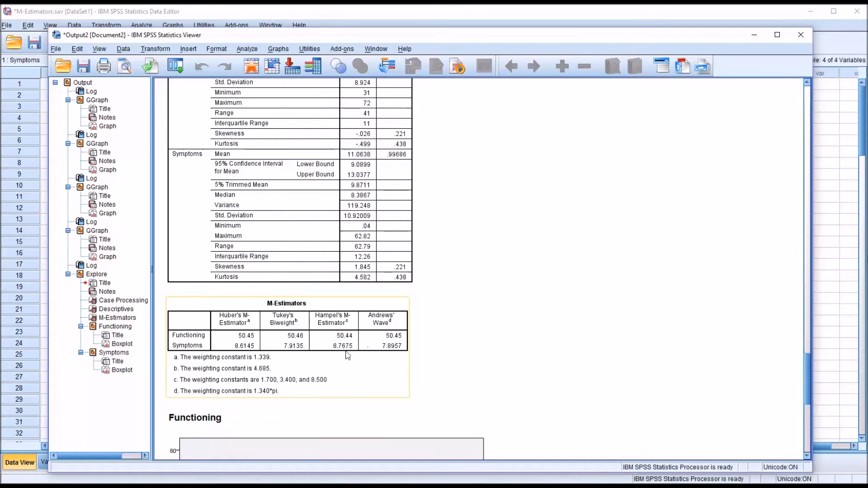
{"action": "mouse_move", "coordinate": [378, 356]}
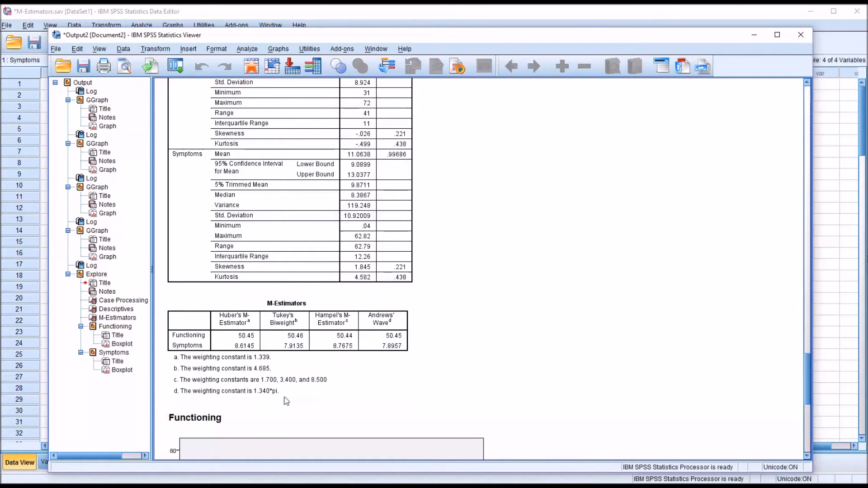
{"action": "left_click", "coordinate": [244, 336]}
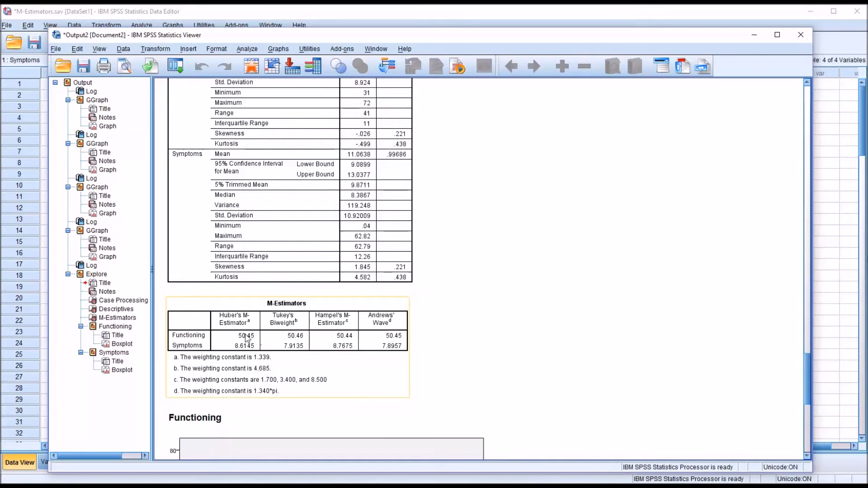
{"action": "mouse_move", "coordinate": [240, 345]}
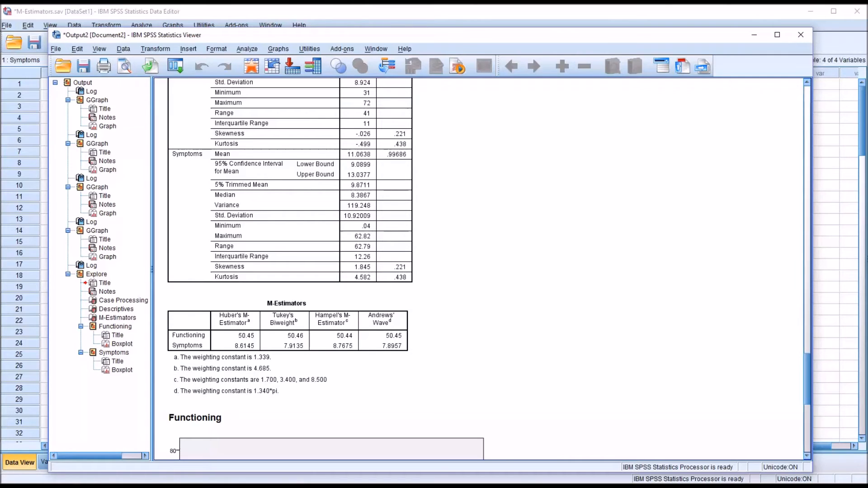
{"action": "left_click", "coordinate": [288, 335]}
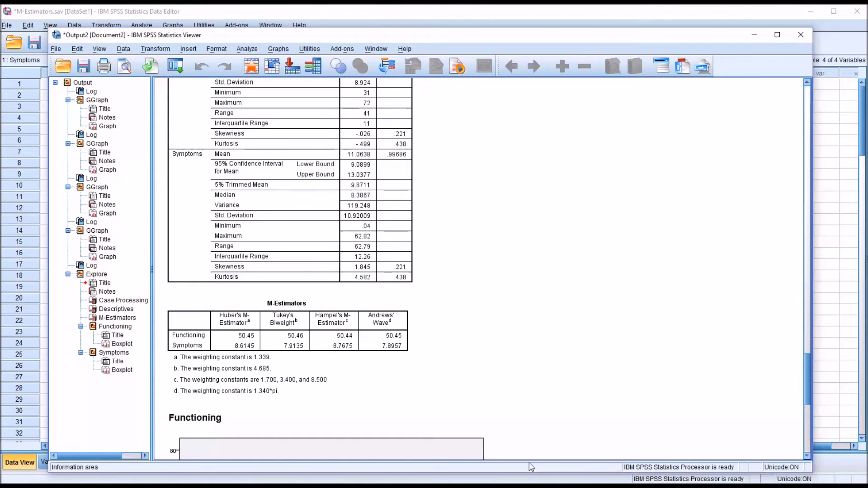
{"action": "left_click", "coordinate": [333, 351]}
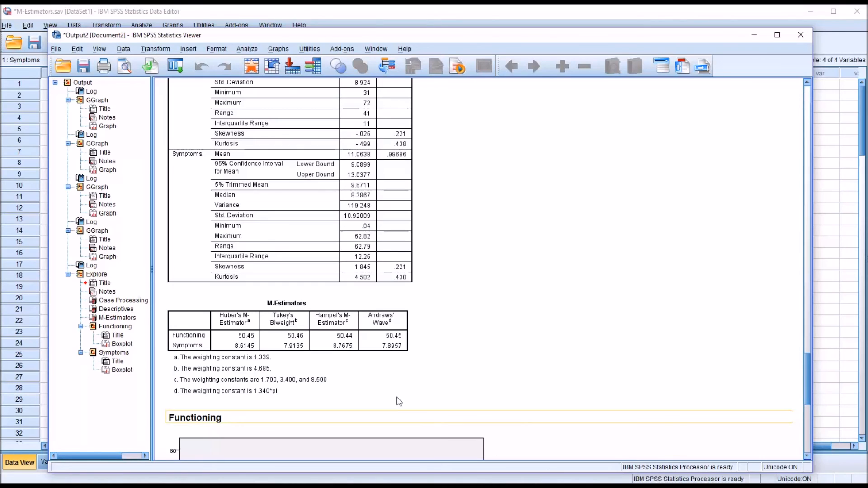
{"action": "left_click", "coordinate": [287, 346]}
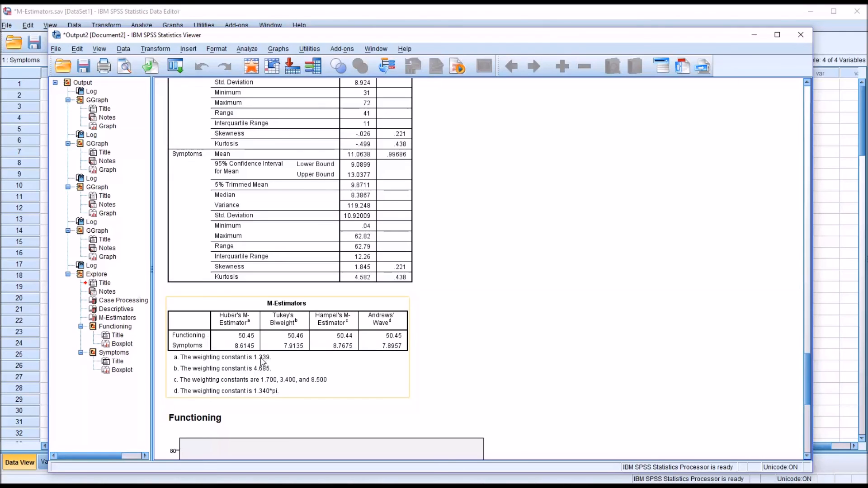
{"action": "mouse_move", "coordinate": [253, 376]}
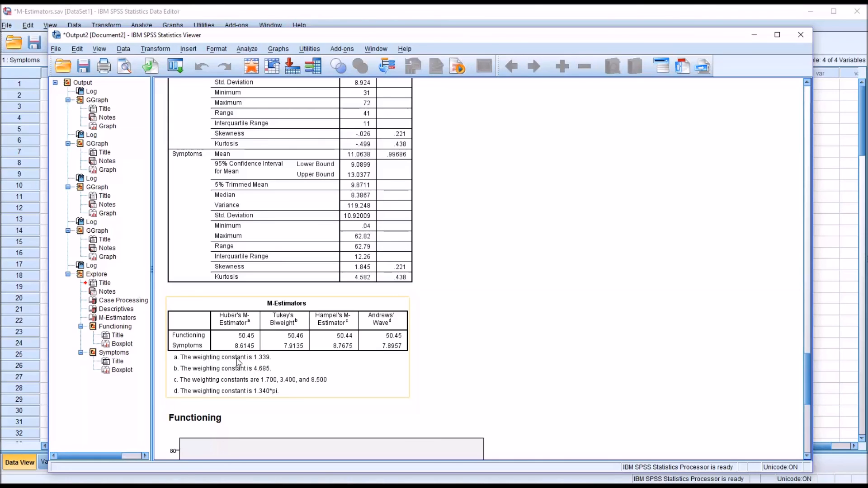
{"action": "mouse_move", "coordinate": [245, 326]}
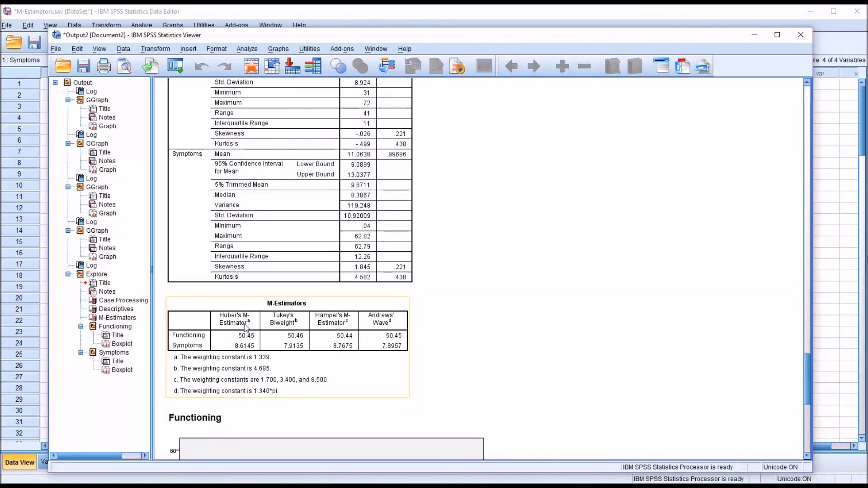
{"action": "mouse_move", "coordinate": [272, 364]}
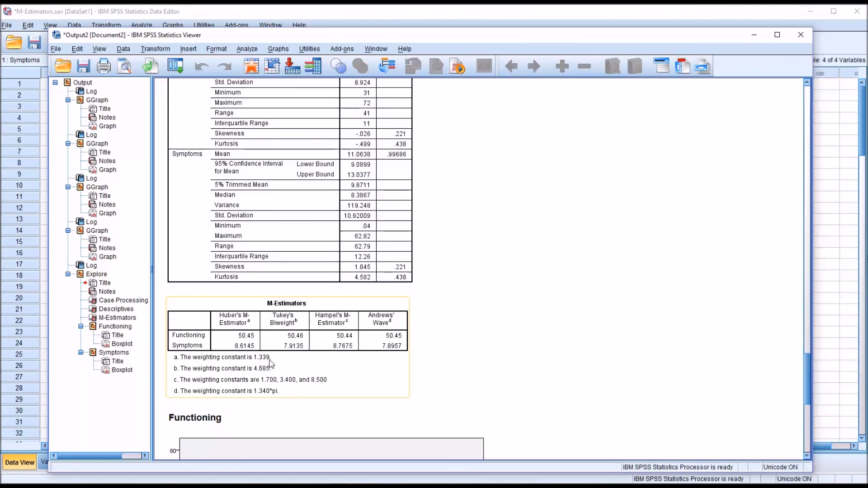
{"action": "mouse_move", "coordinate": [252, 358]}
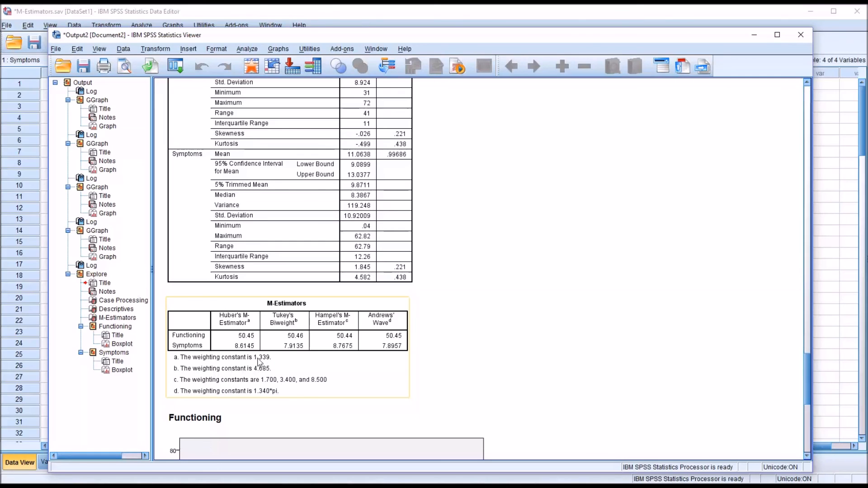
{"action": "mouse_move", "coordinate": [260, 374]}
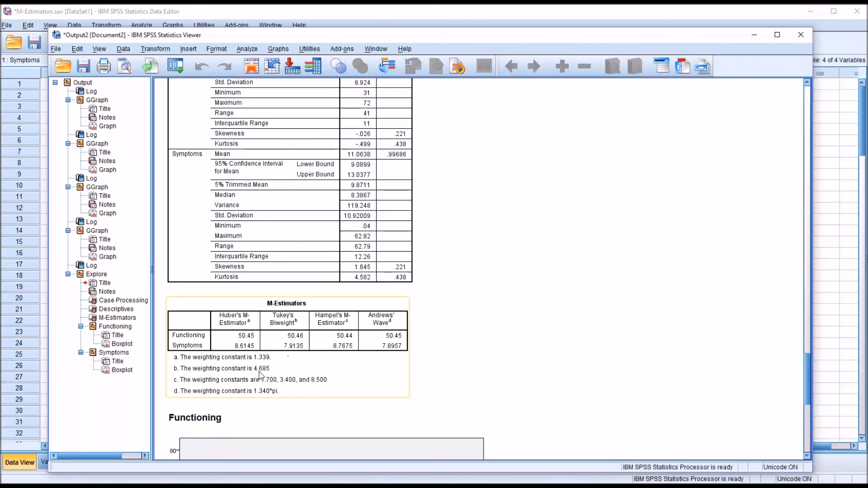
{"action": "mouse_move", "coordinate": [219, 384]}
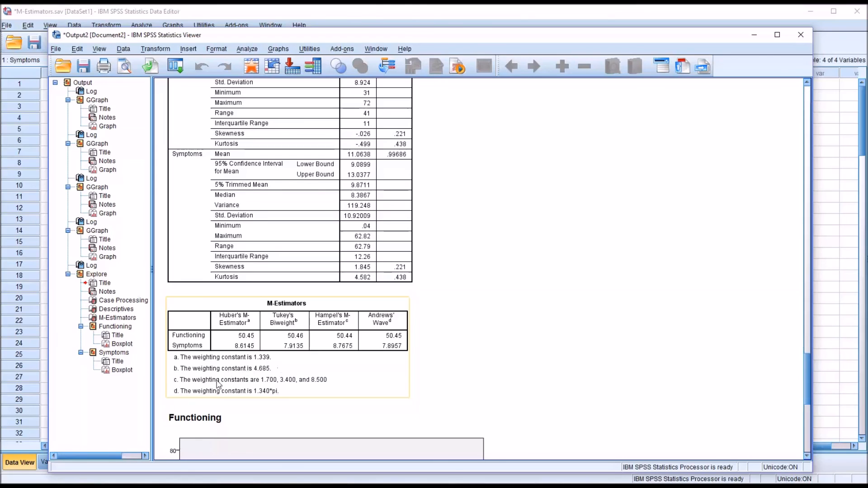
{"action": "mouse_move", "coordinate": [318, 333]}
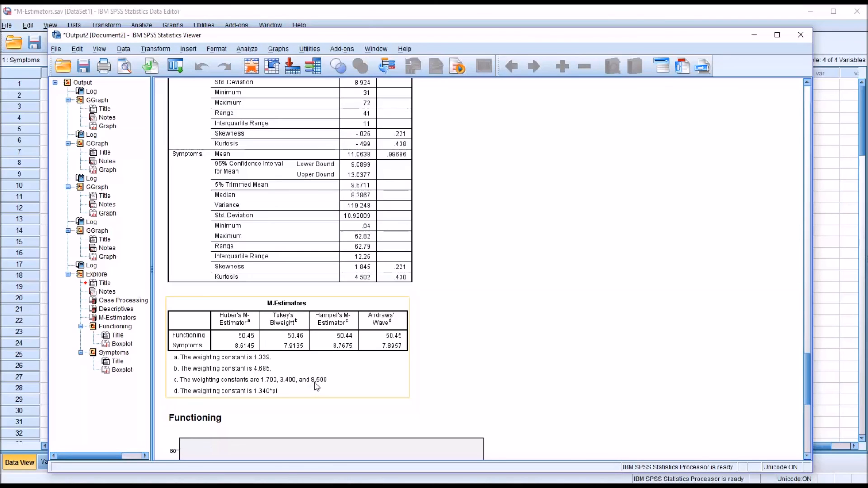
{"action": "mouse_move", "coordinate": [326, 368]}
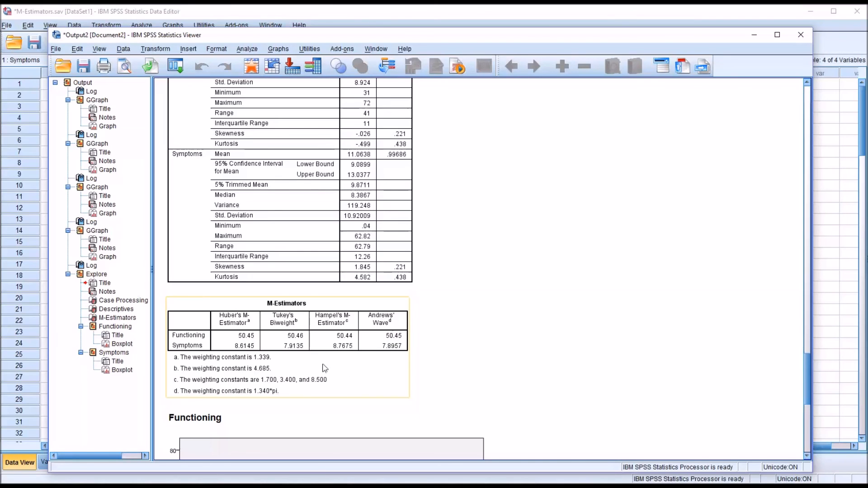
{"action": "mouse_move", "coordinate": [261, 398]}
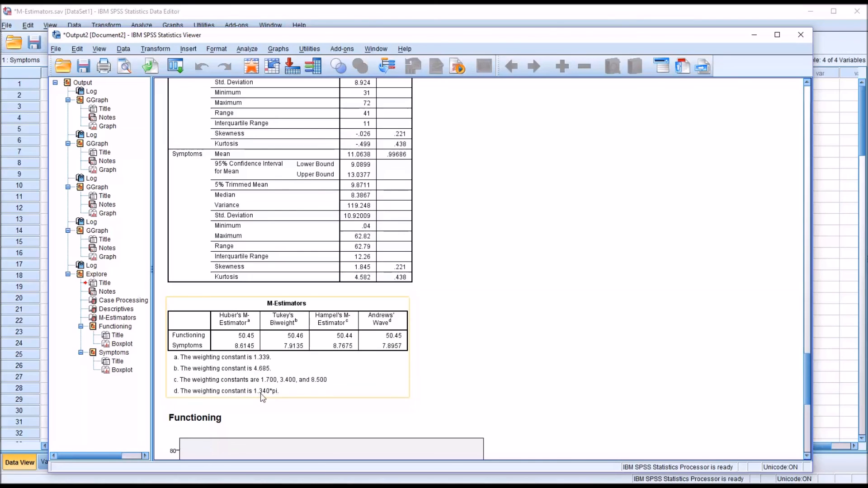